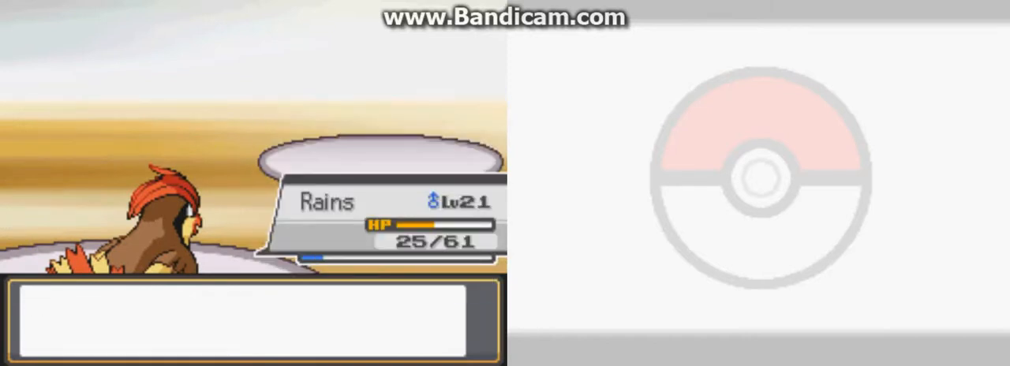
key("enter")
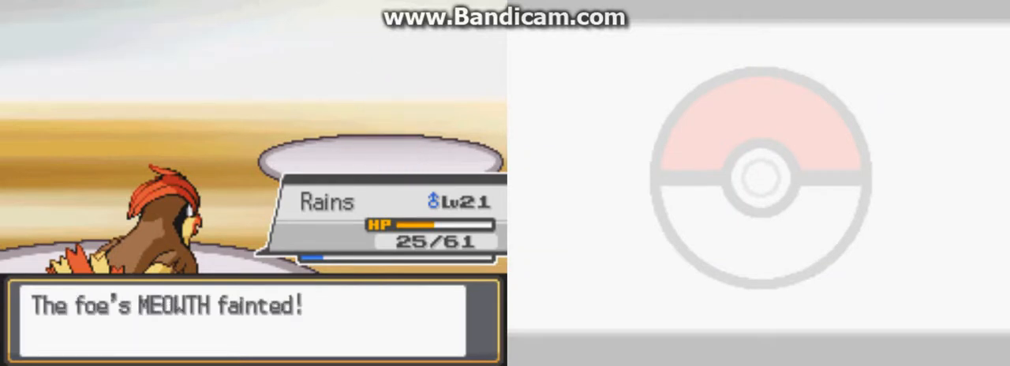
key("A")
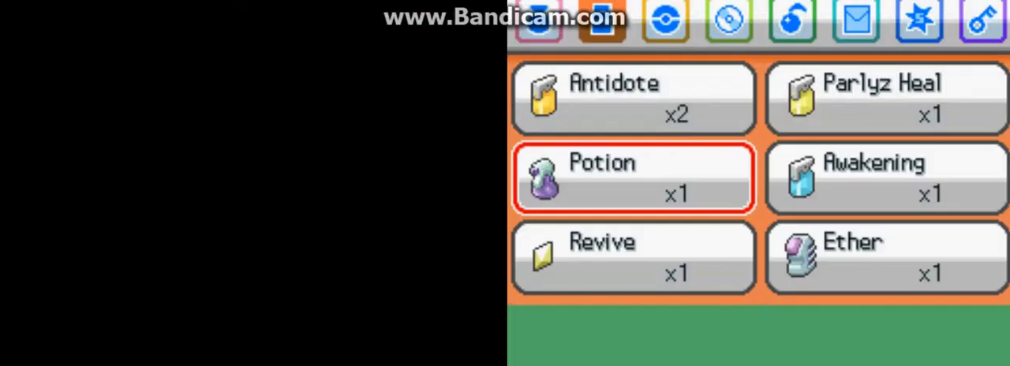
left_click(631, 177)
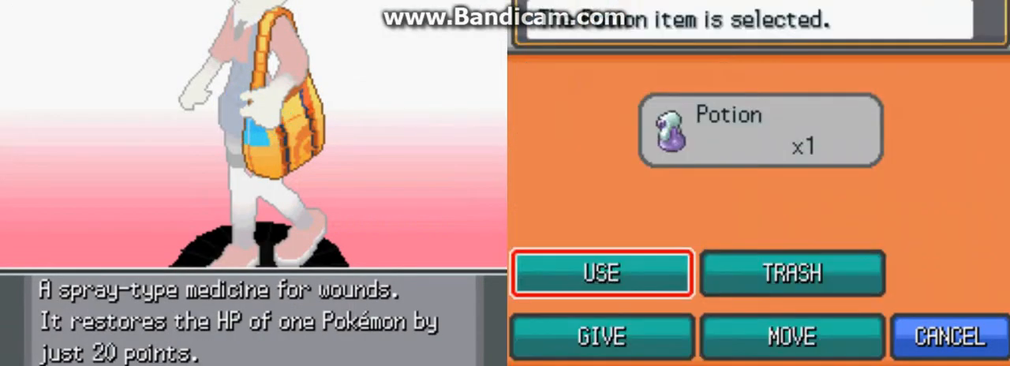
left_click(599, 275)
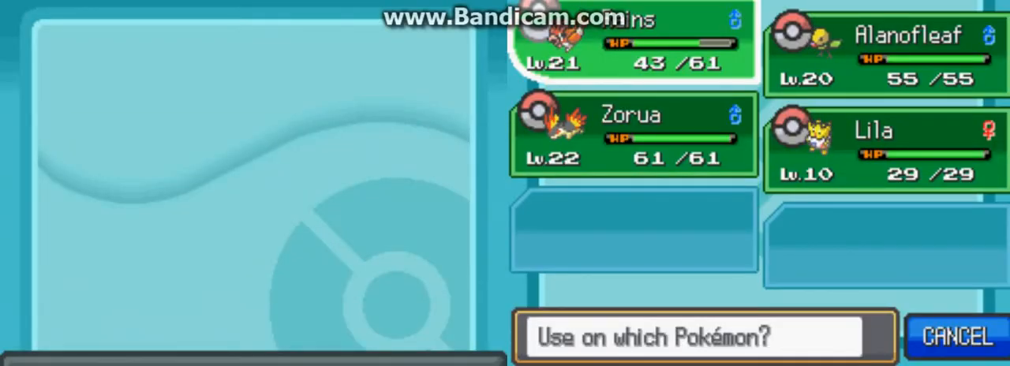